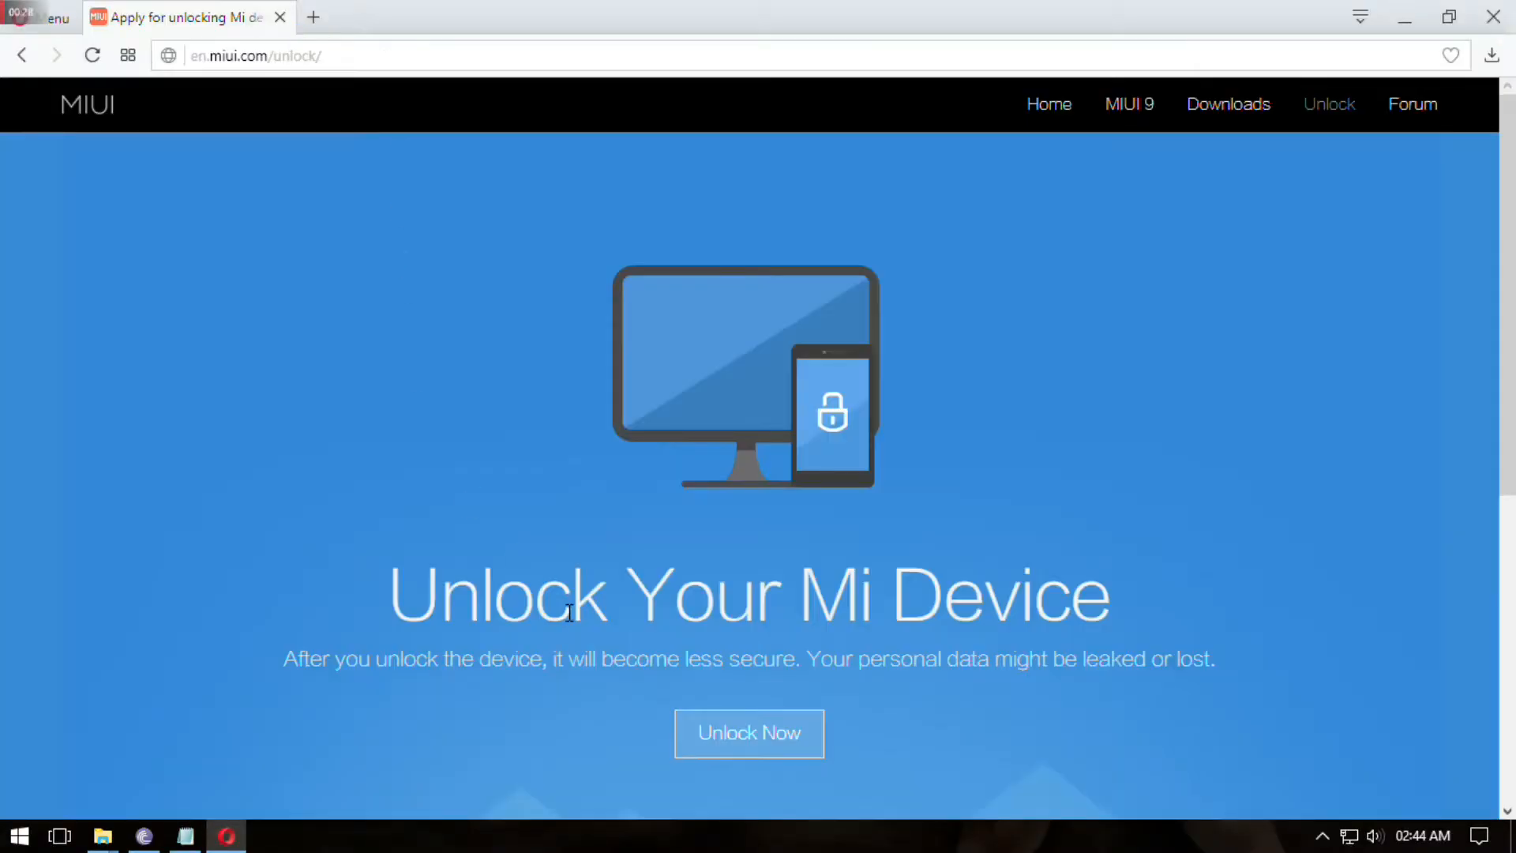
Step: Start the Mi device unlock application with Unlock Now on en.miui.com/unlock
click(748, 732)
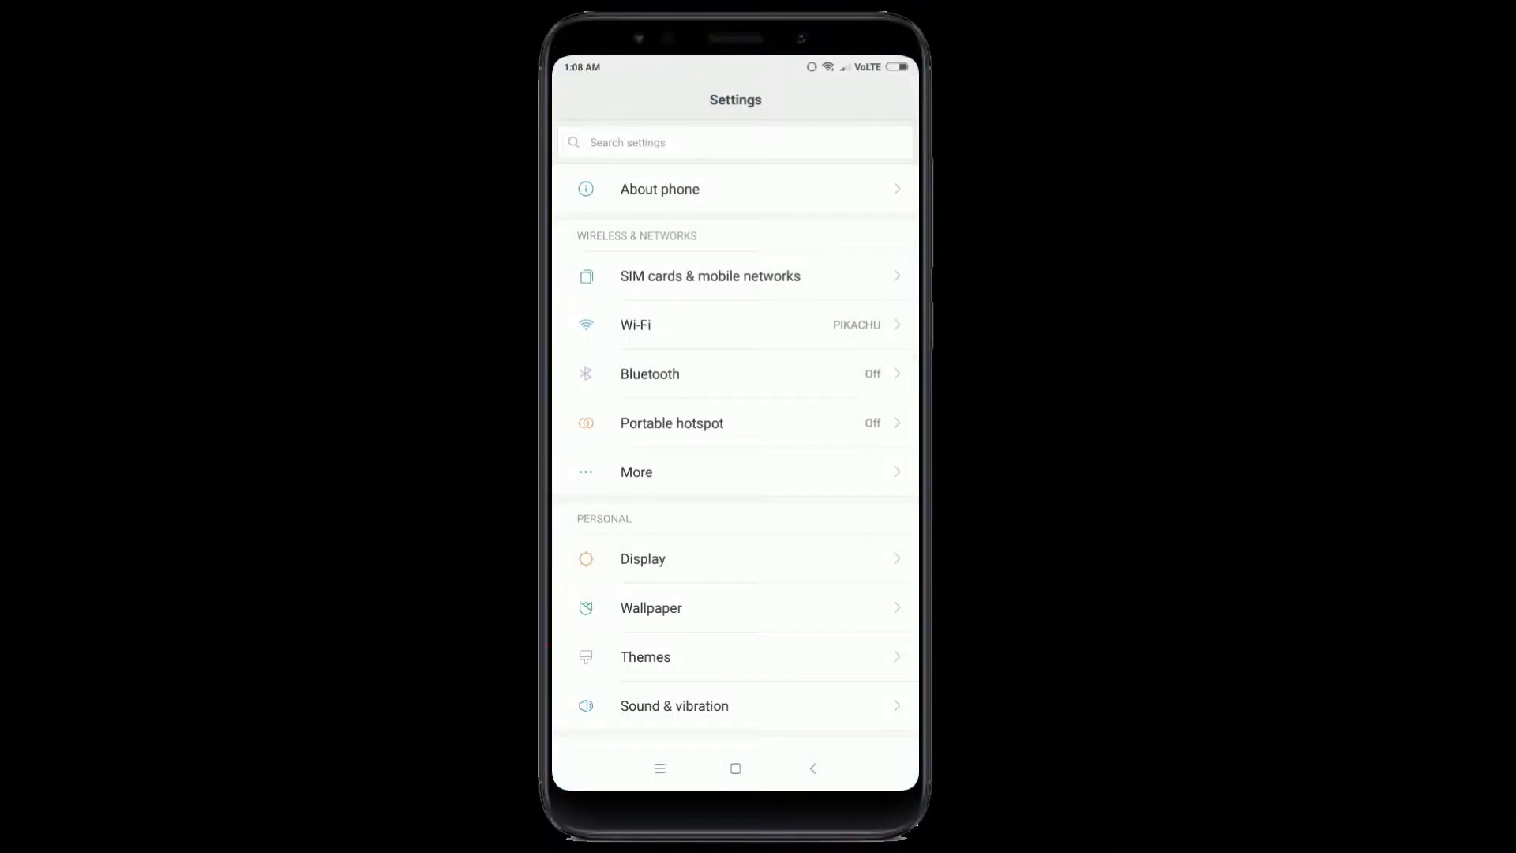
Step: Pick the miui_HM5PlusGlobal 8.3.15 zip from File Manager as the System update package
click(660, 188)
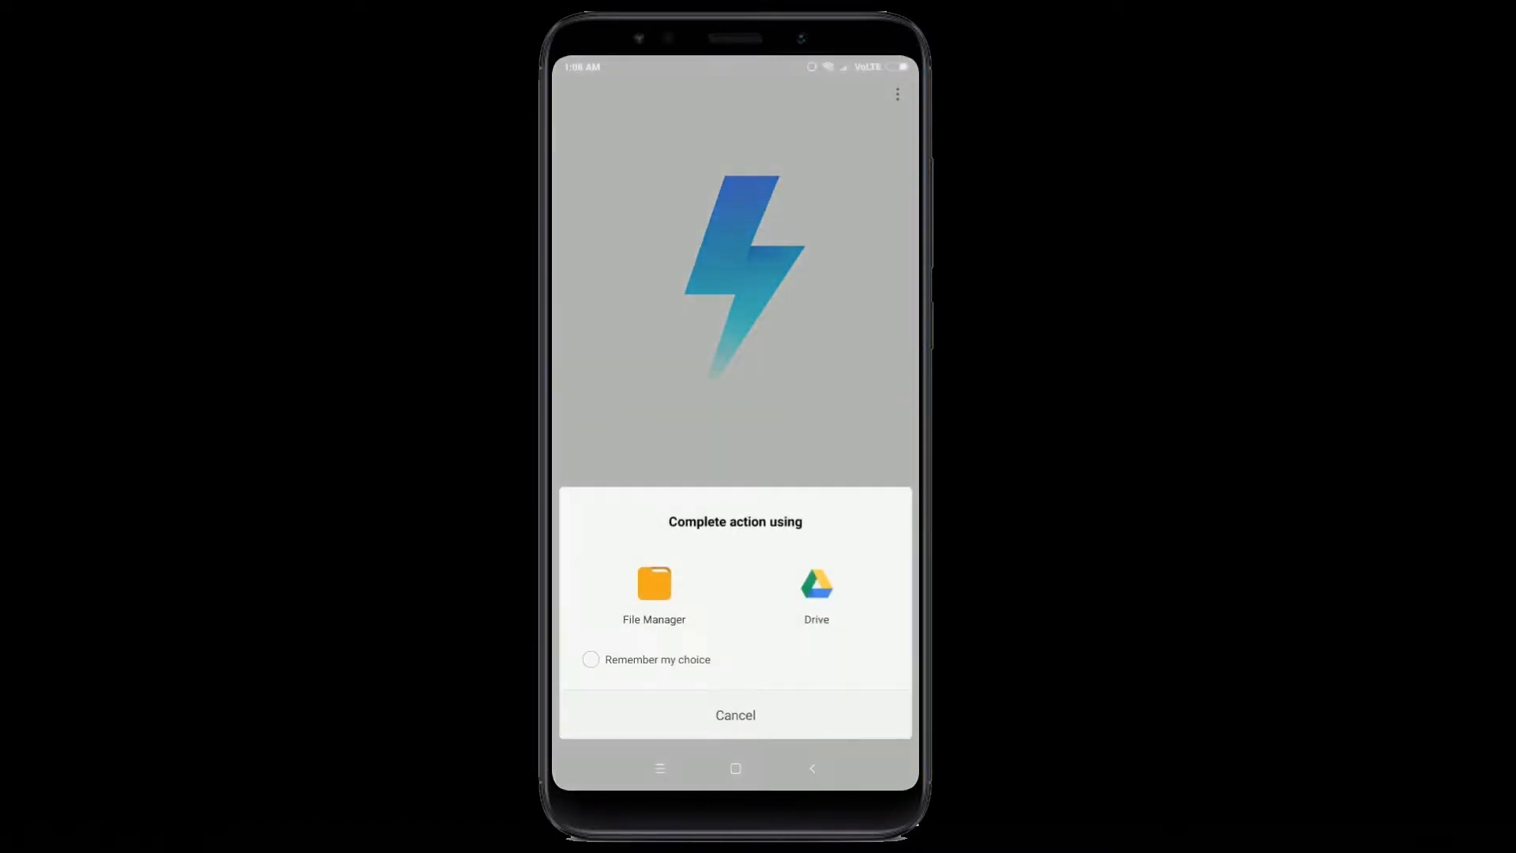
click(654, 589)
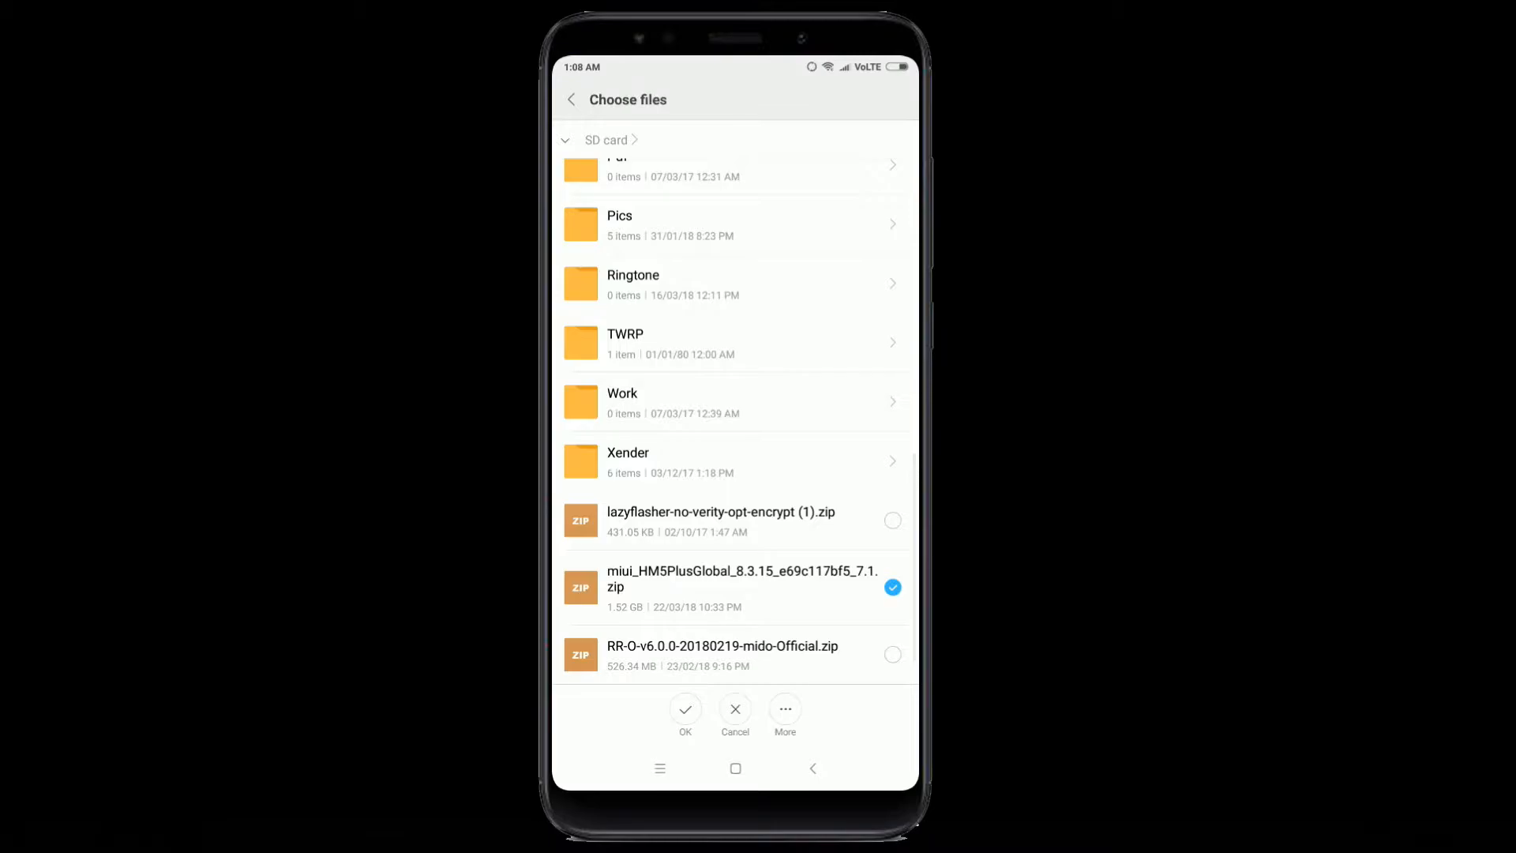
click(684, 711)
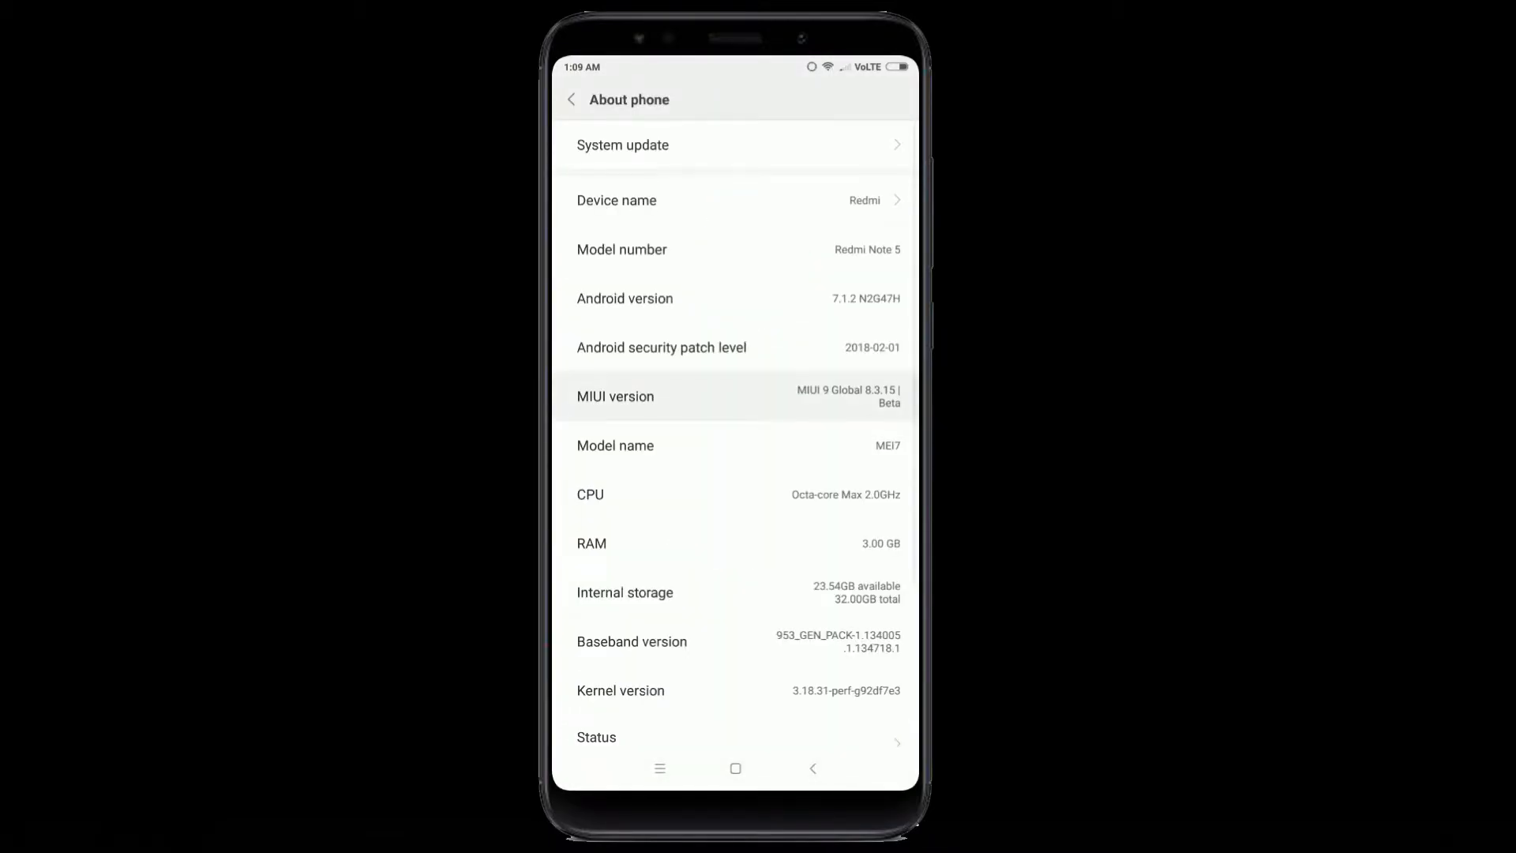
Step: Reveal Developer options via MIUI version and turn on OEM unlocking and USB debugging
click(614, 394)
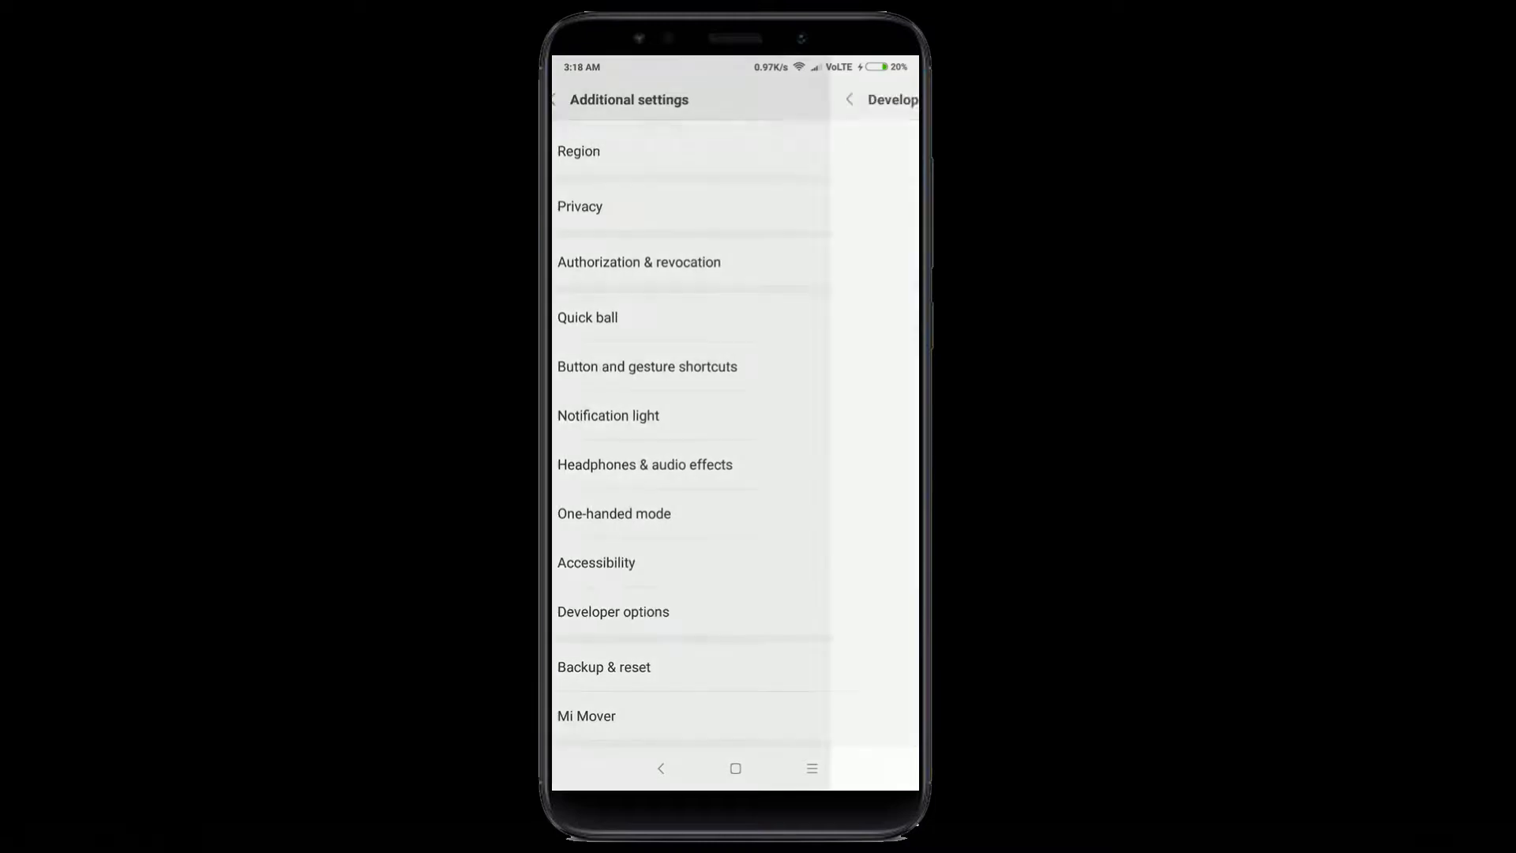
click(613, 611)
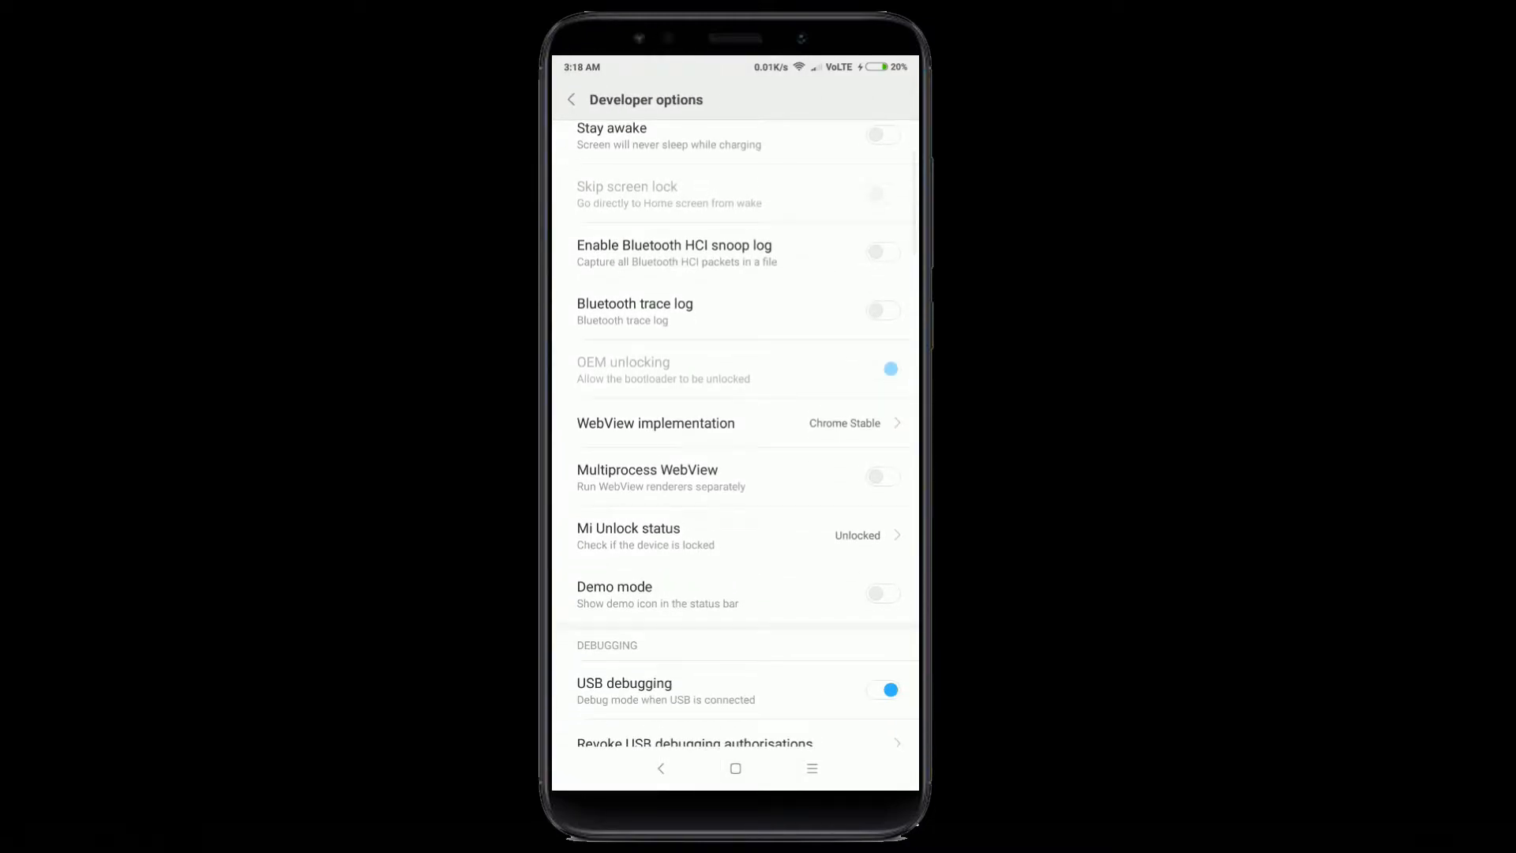
scroll(down, 3)
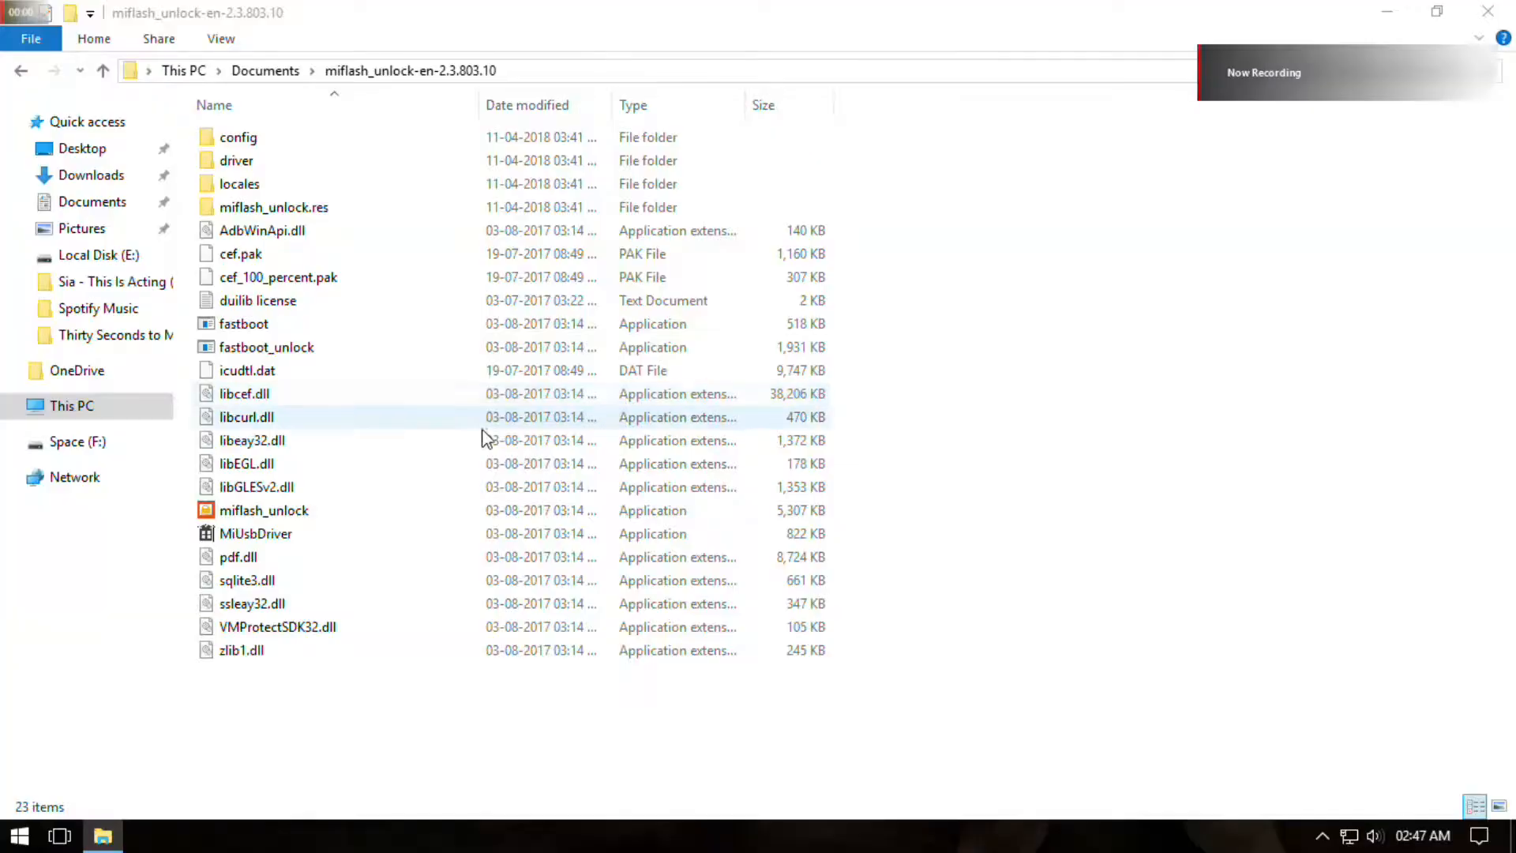
Step: Launch miflash_unlock, agree to the disclaimer and unlock the phone anyway past the warning
double_click(264, 511)
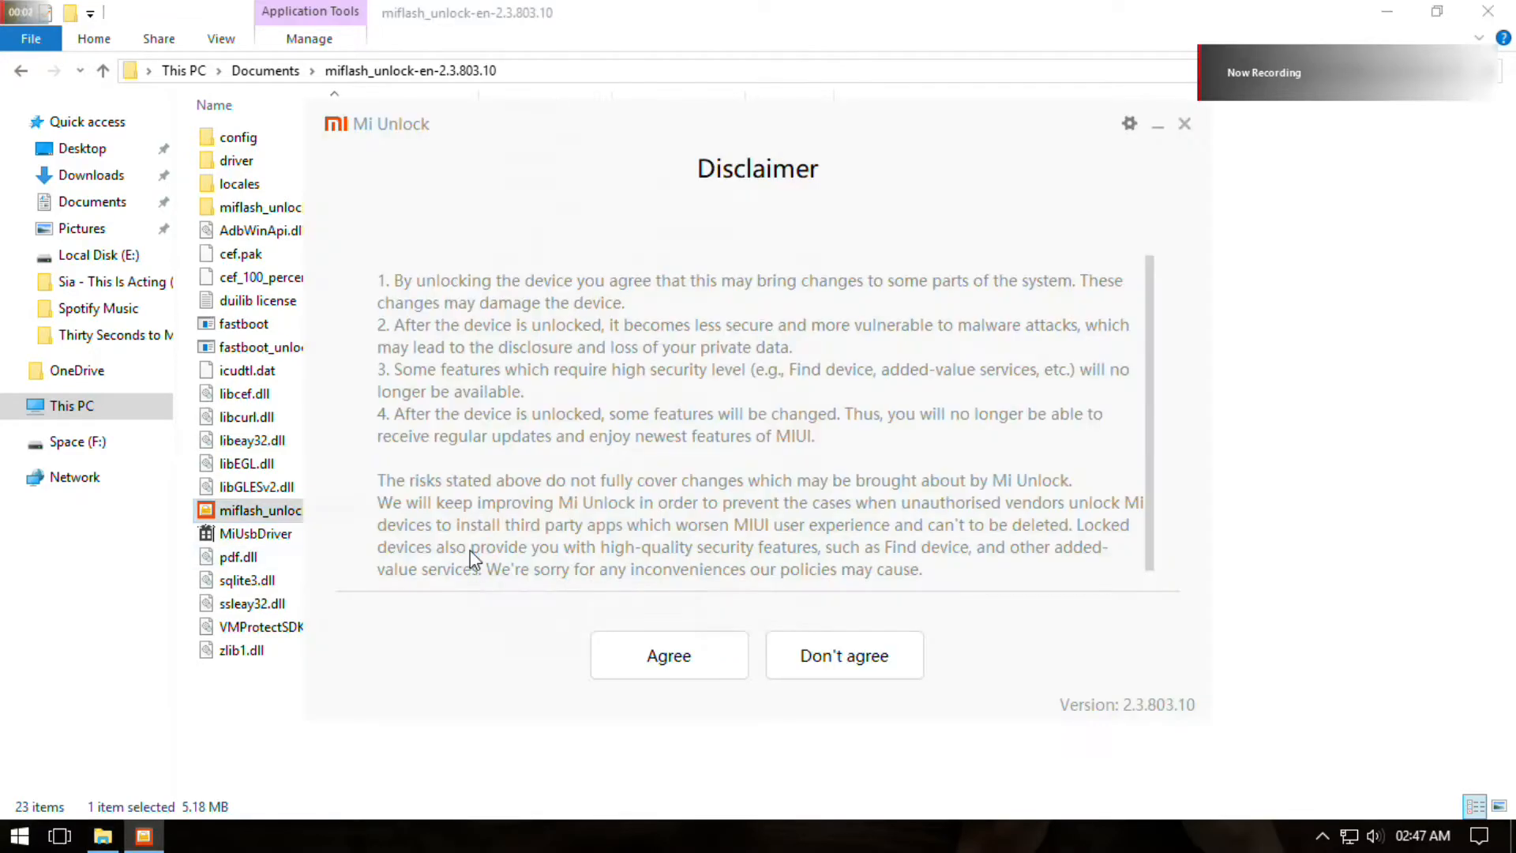
click(668, 654)
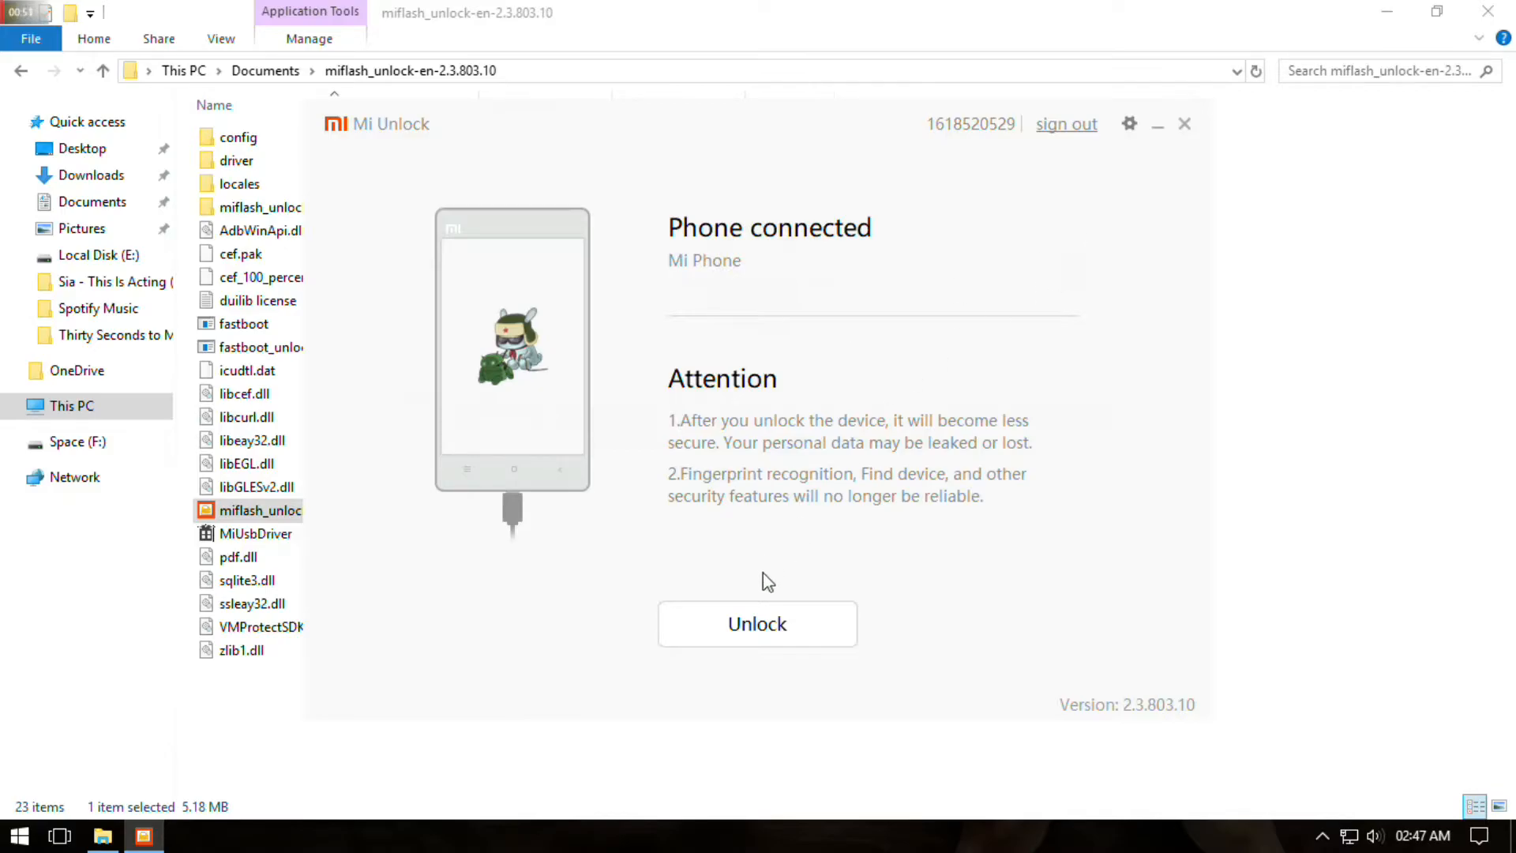
click(757, 622)
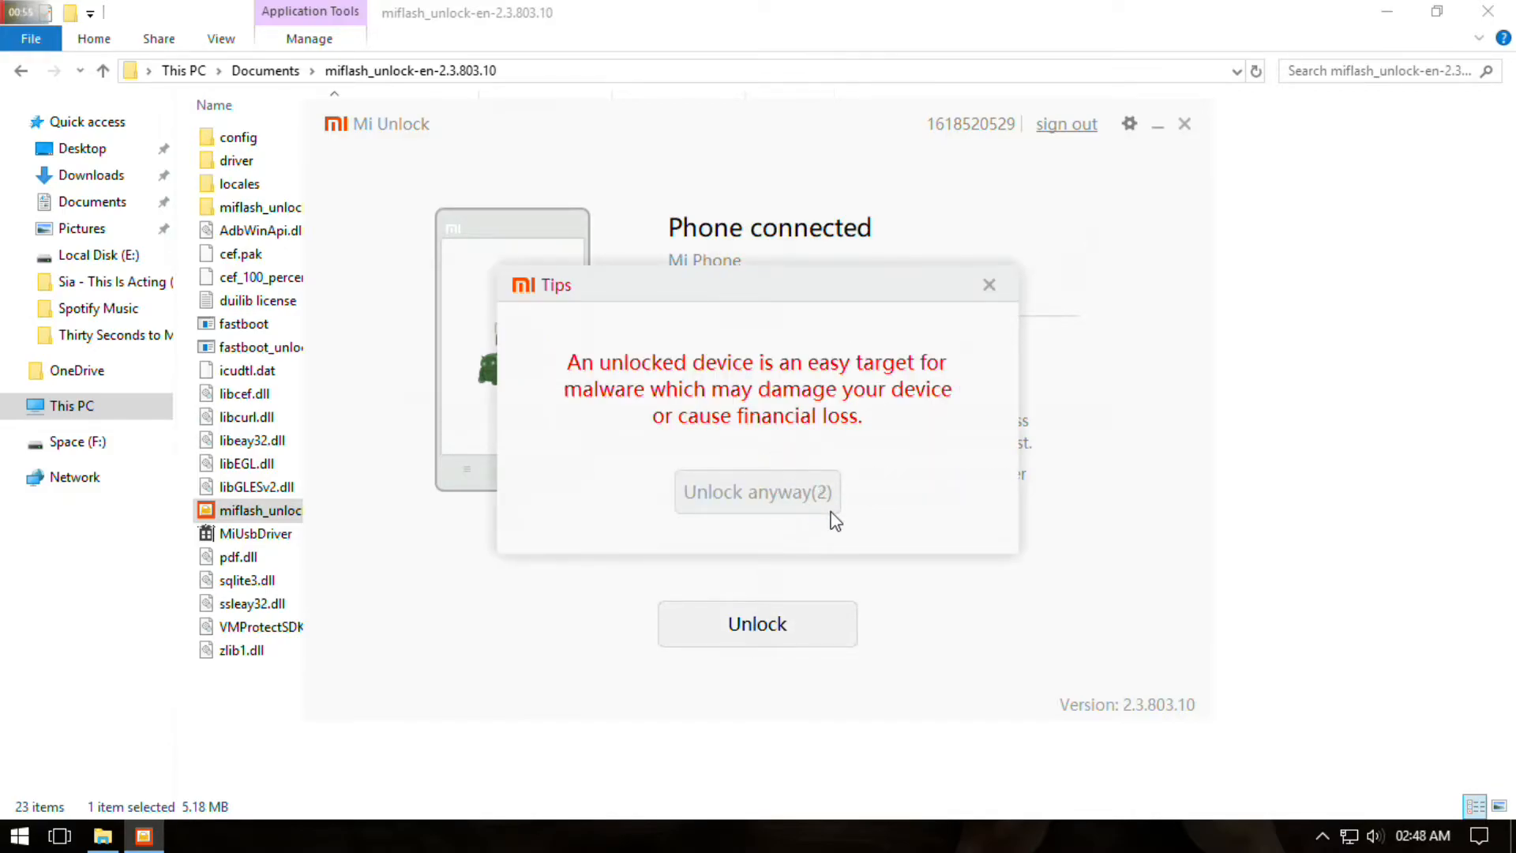
click(757, 493)
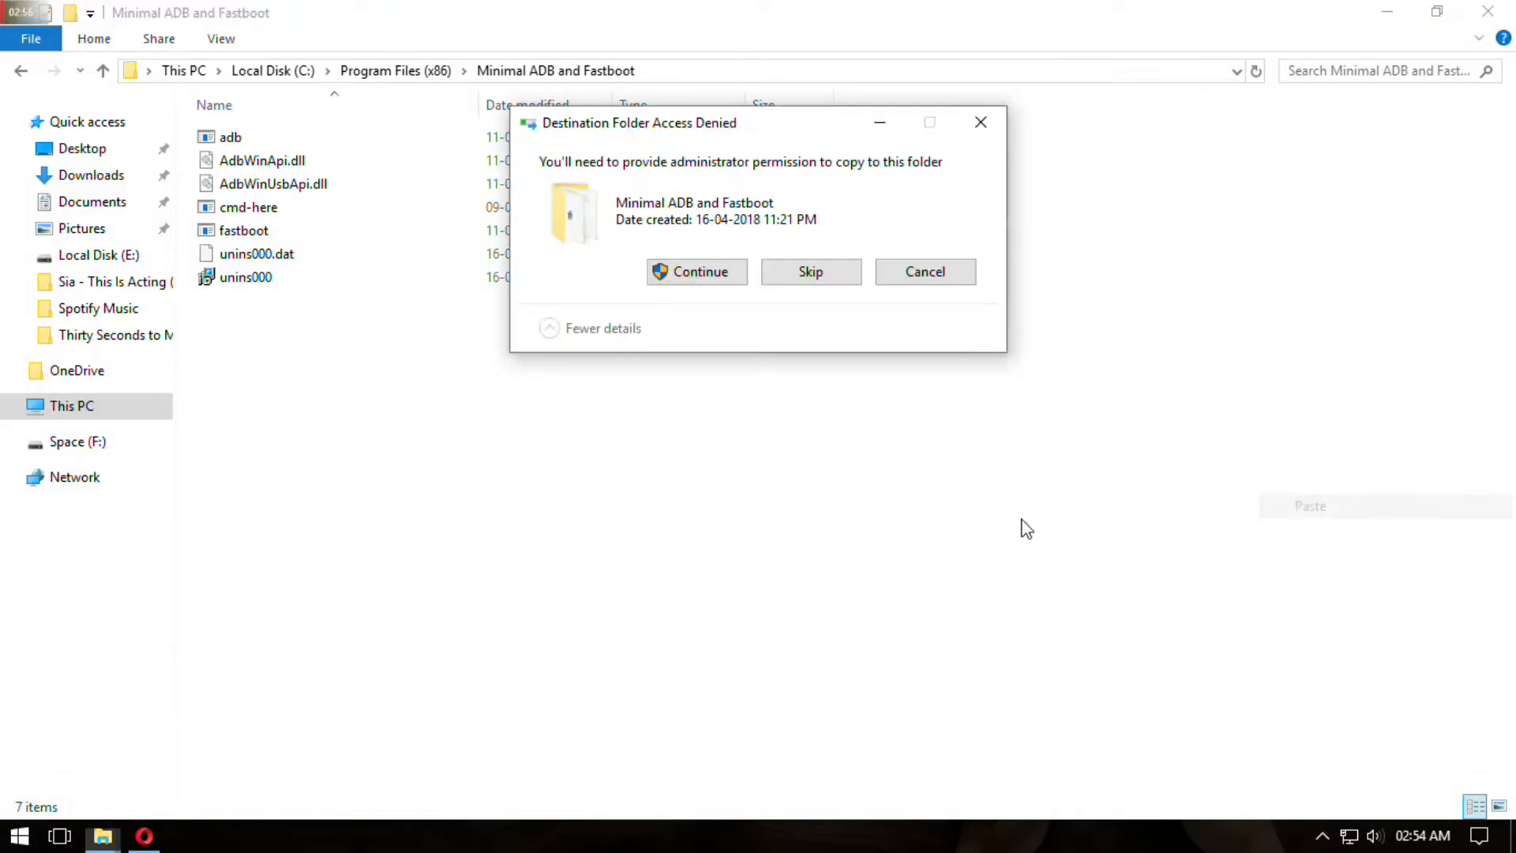
Step: Finish copying the TWRP image with admin permission and rename it to vince
click(696, 270)
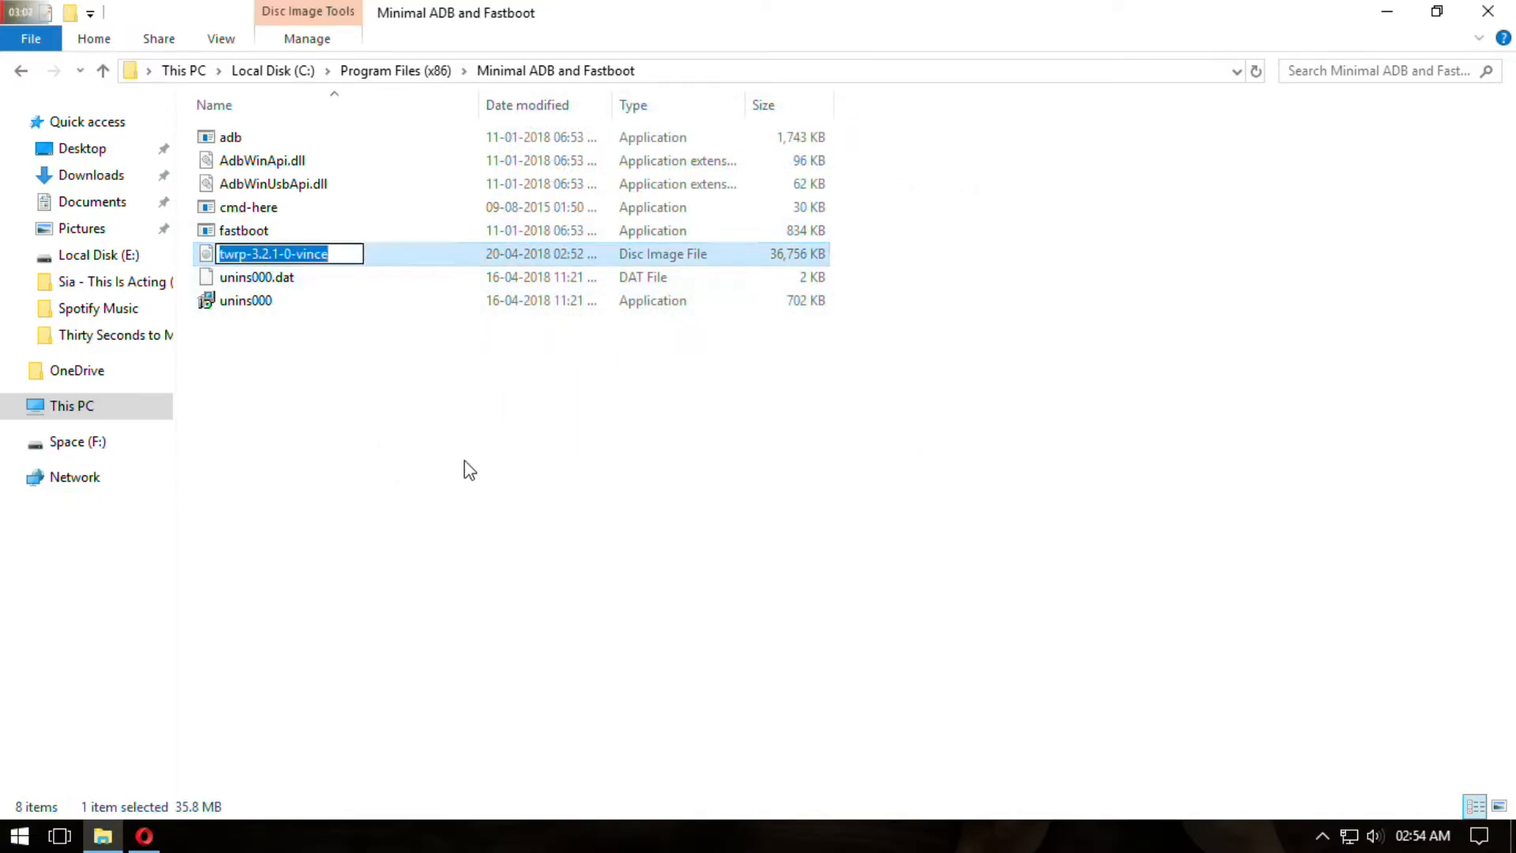
text(vince)
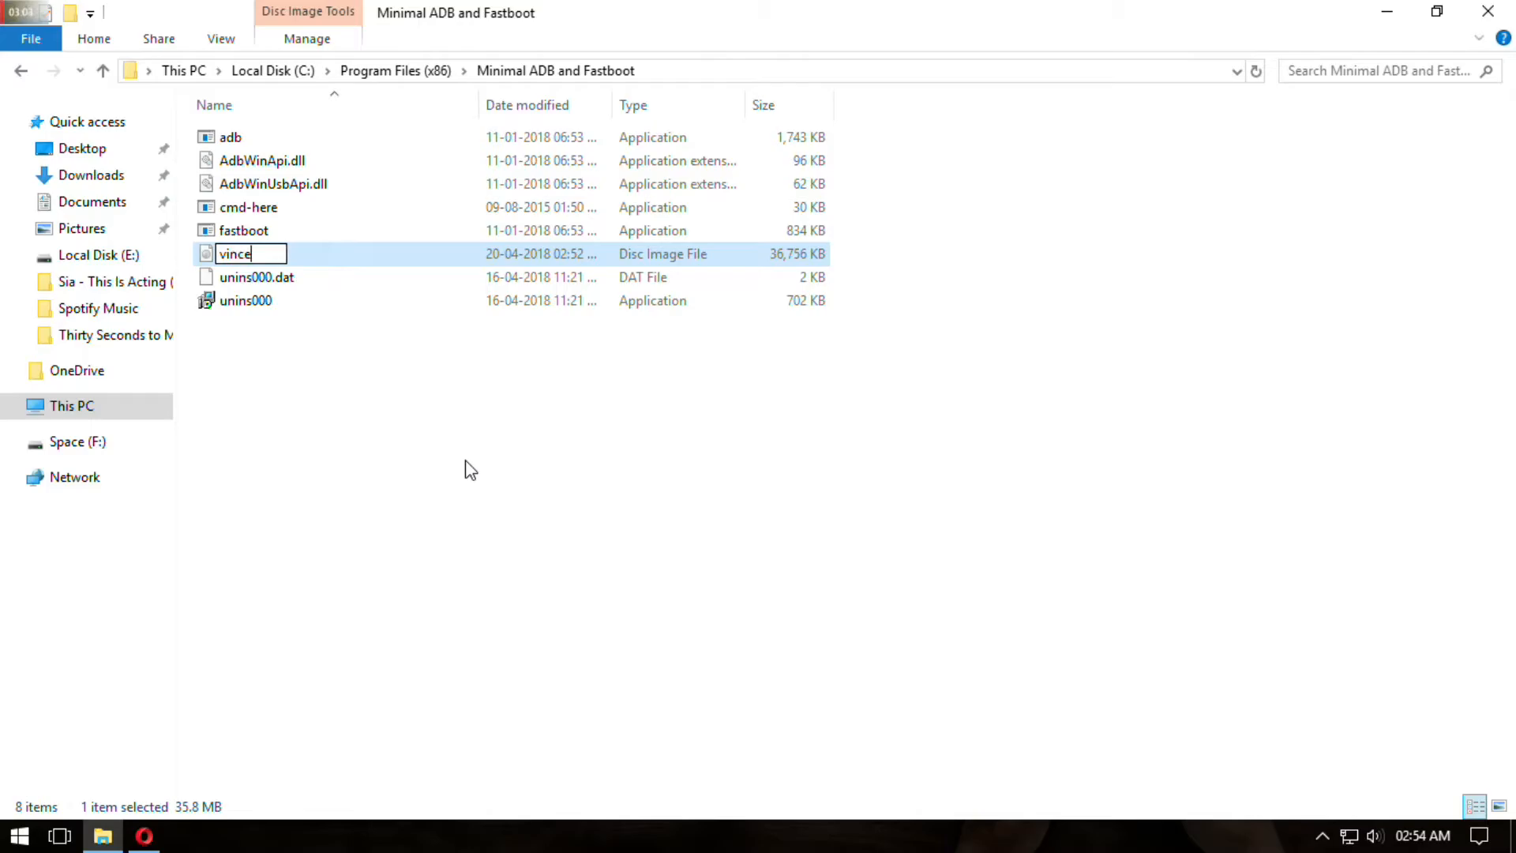
key(enter)
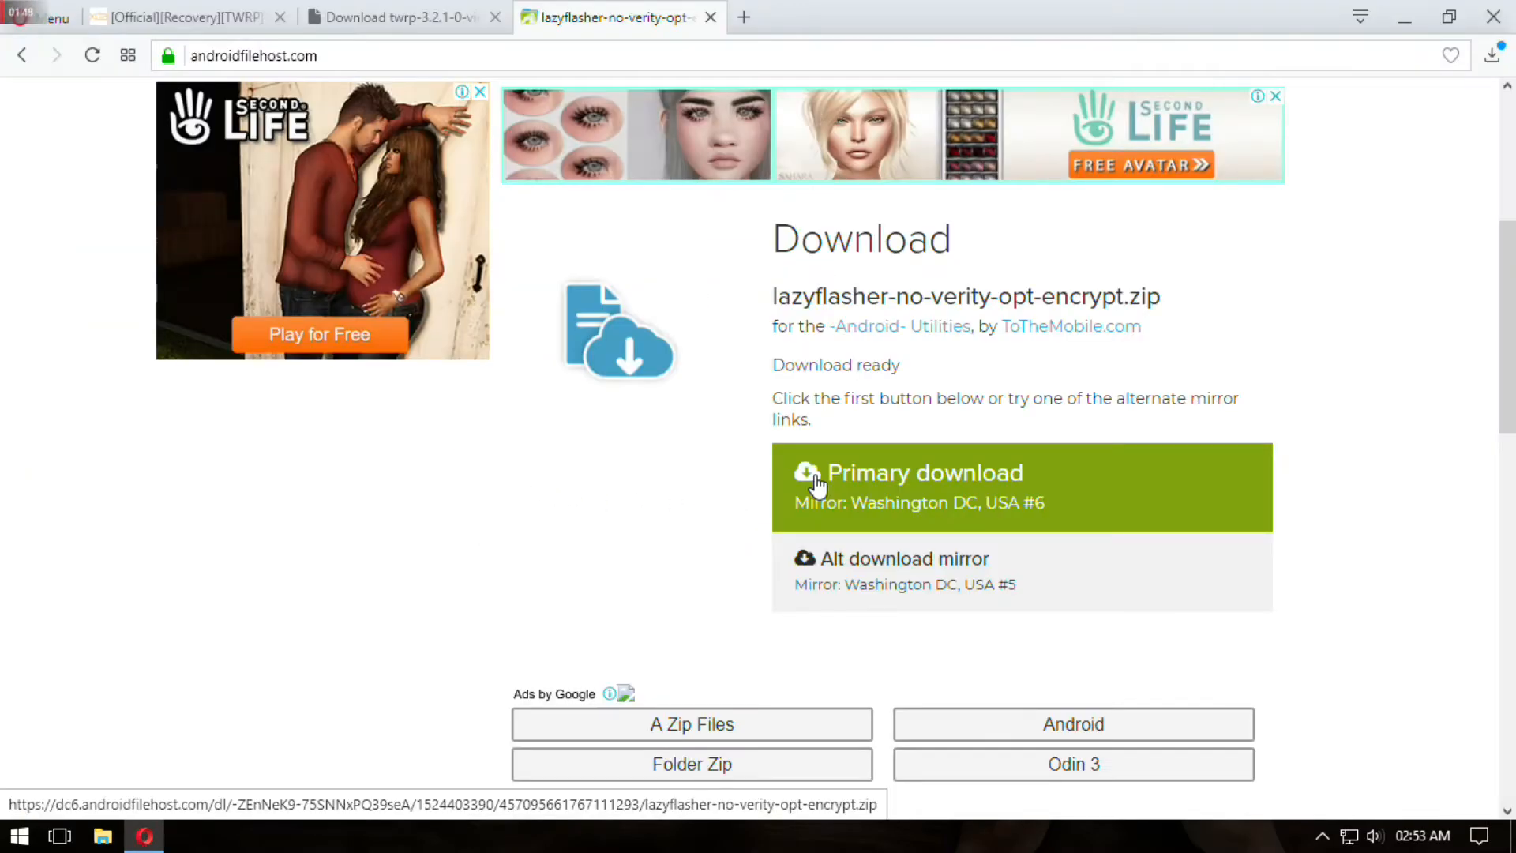
Step: Download the lazyflasher-no-verity-opt-encrypt zip and launch cmd-here in the Minimal ADB and Fastboot folder
click(924, 472)
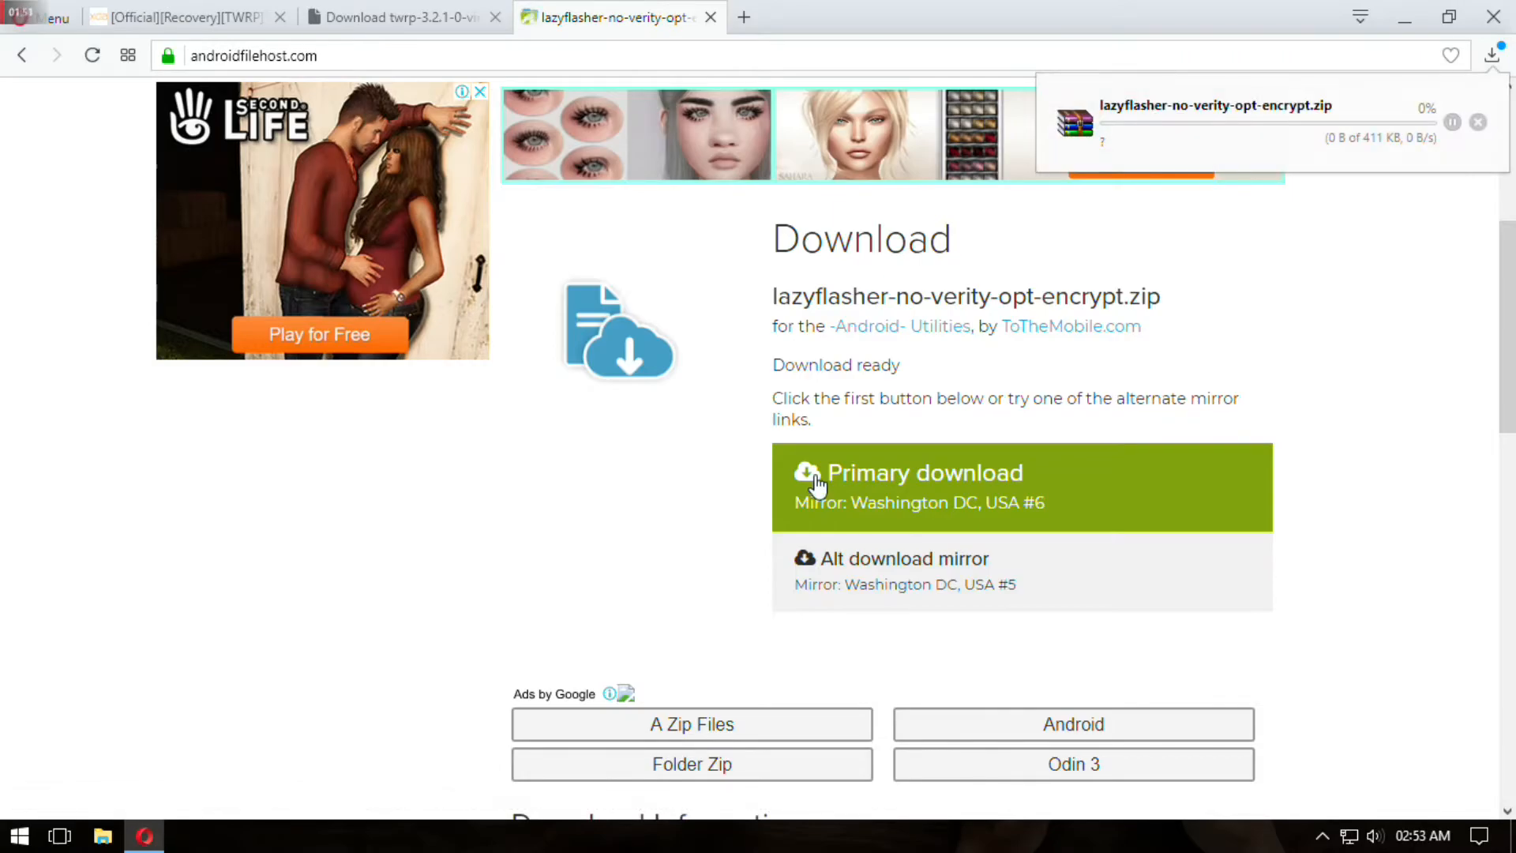
click(101, 834)
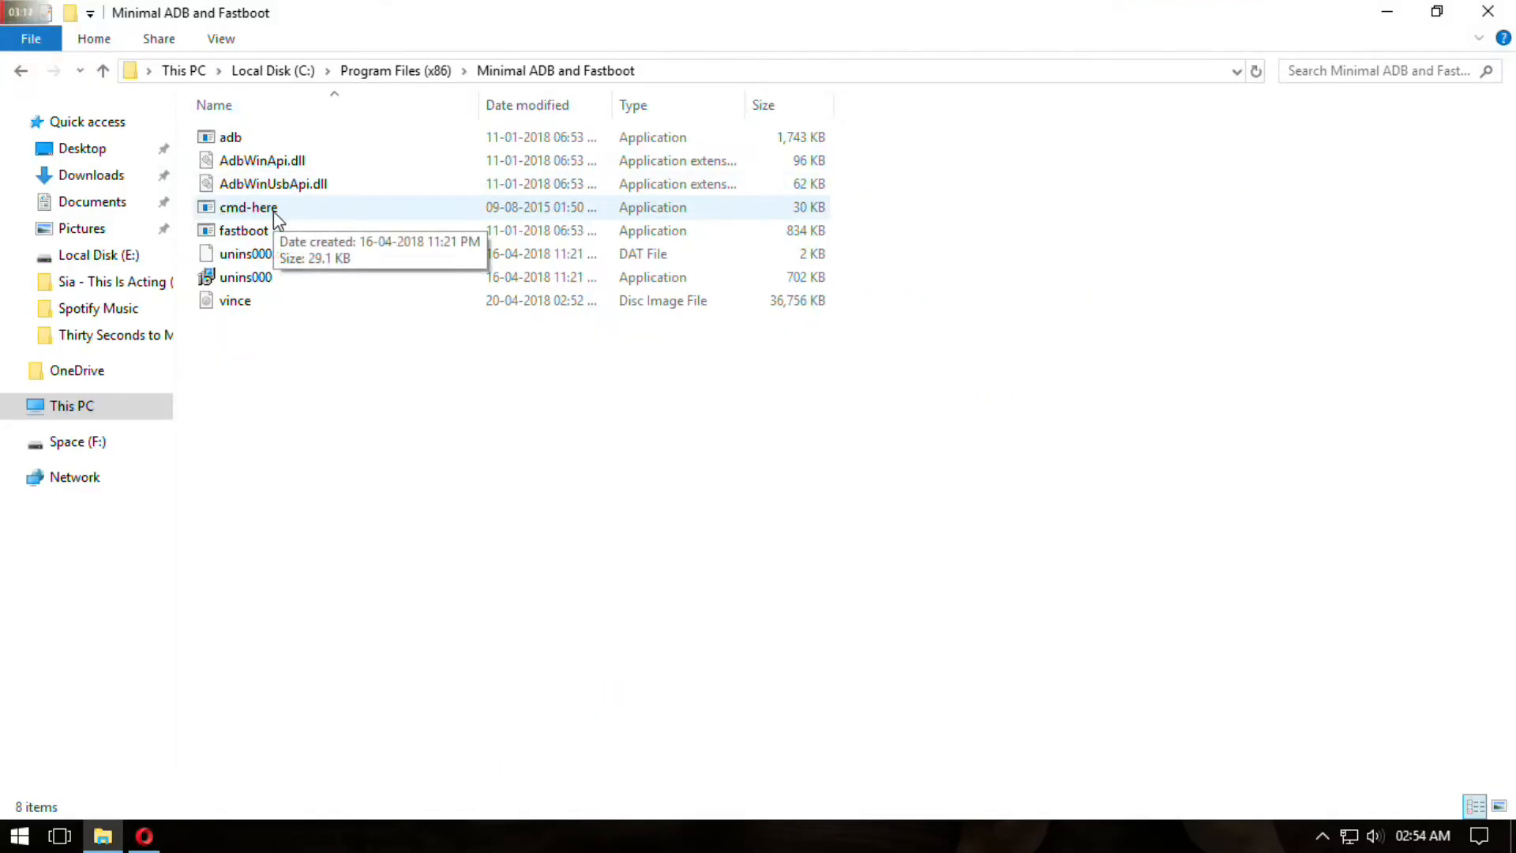
click(248, 207)
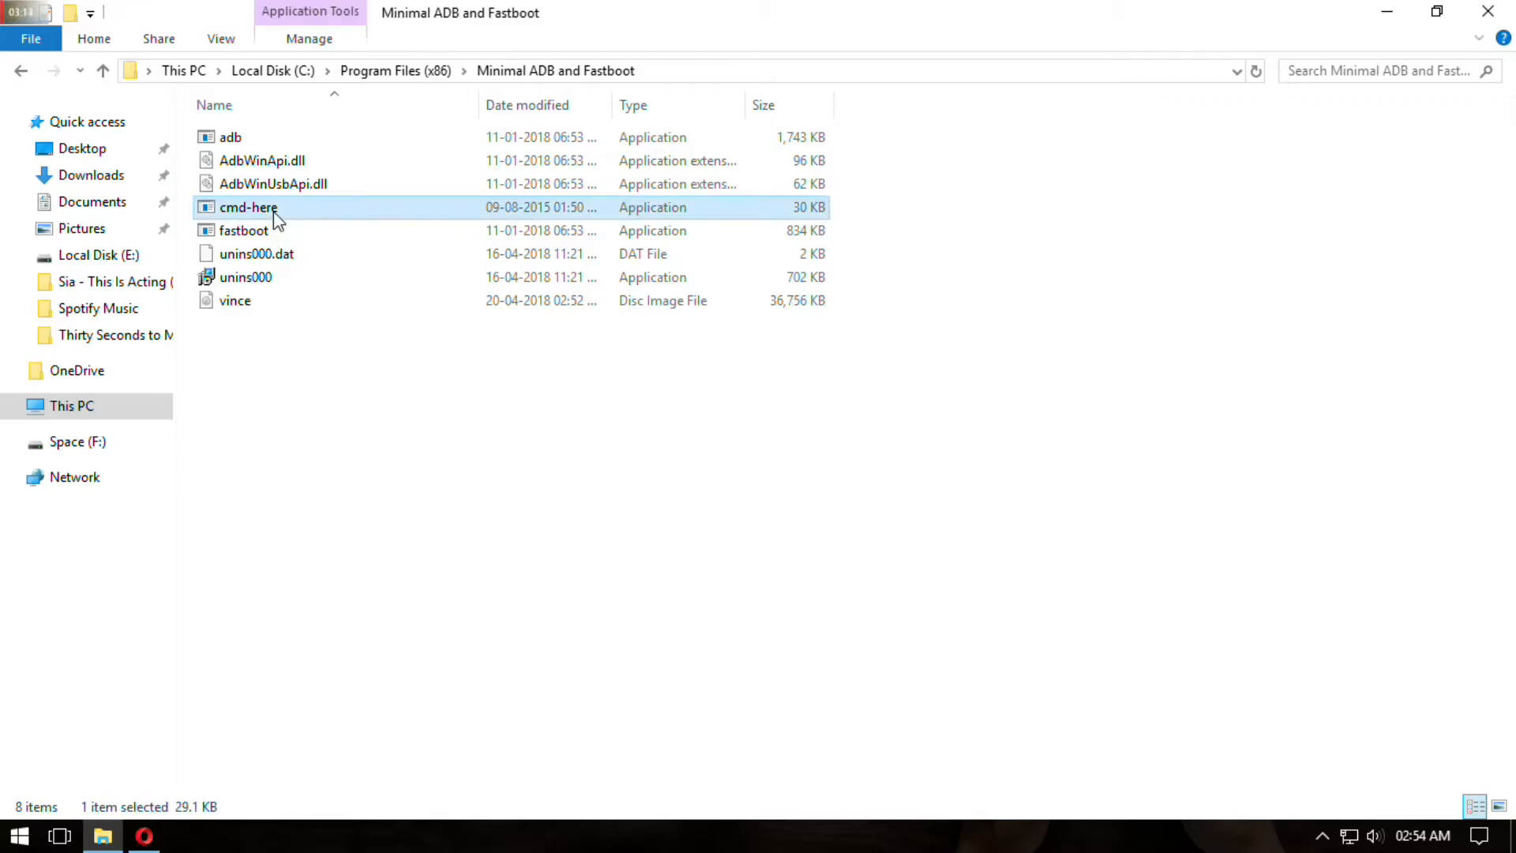
double_click(248, 207)
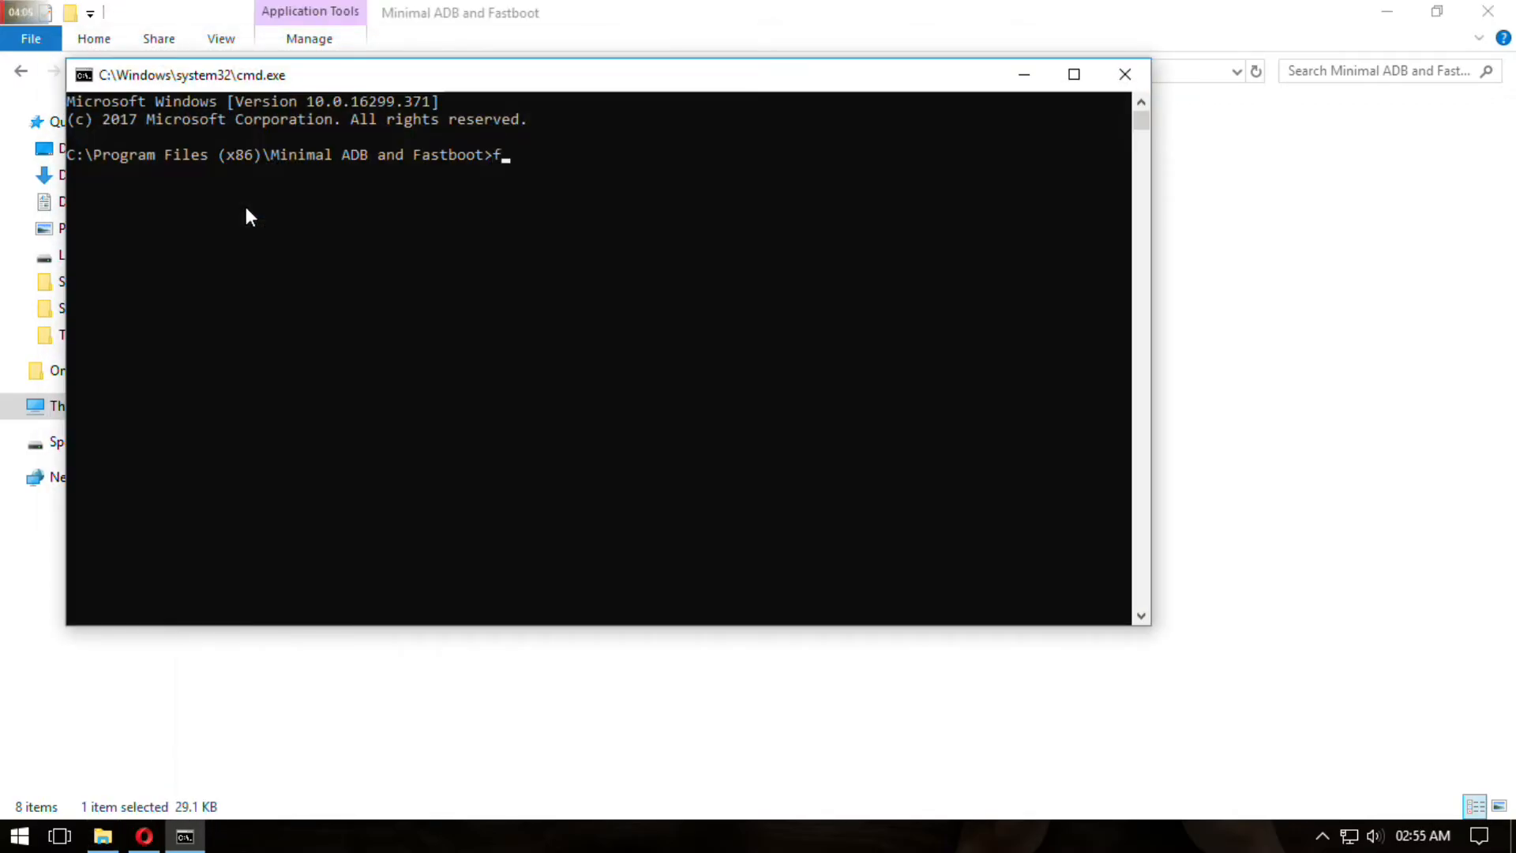
Step: Enter the command 'fastboot flash recovery vince' to flash TWRP as recovery
text(astboot)
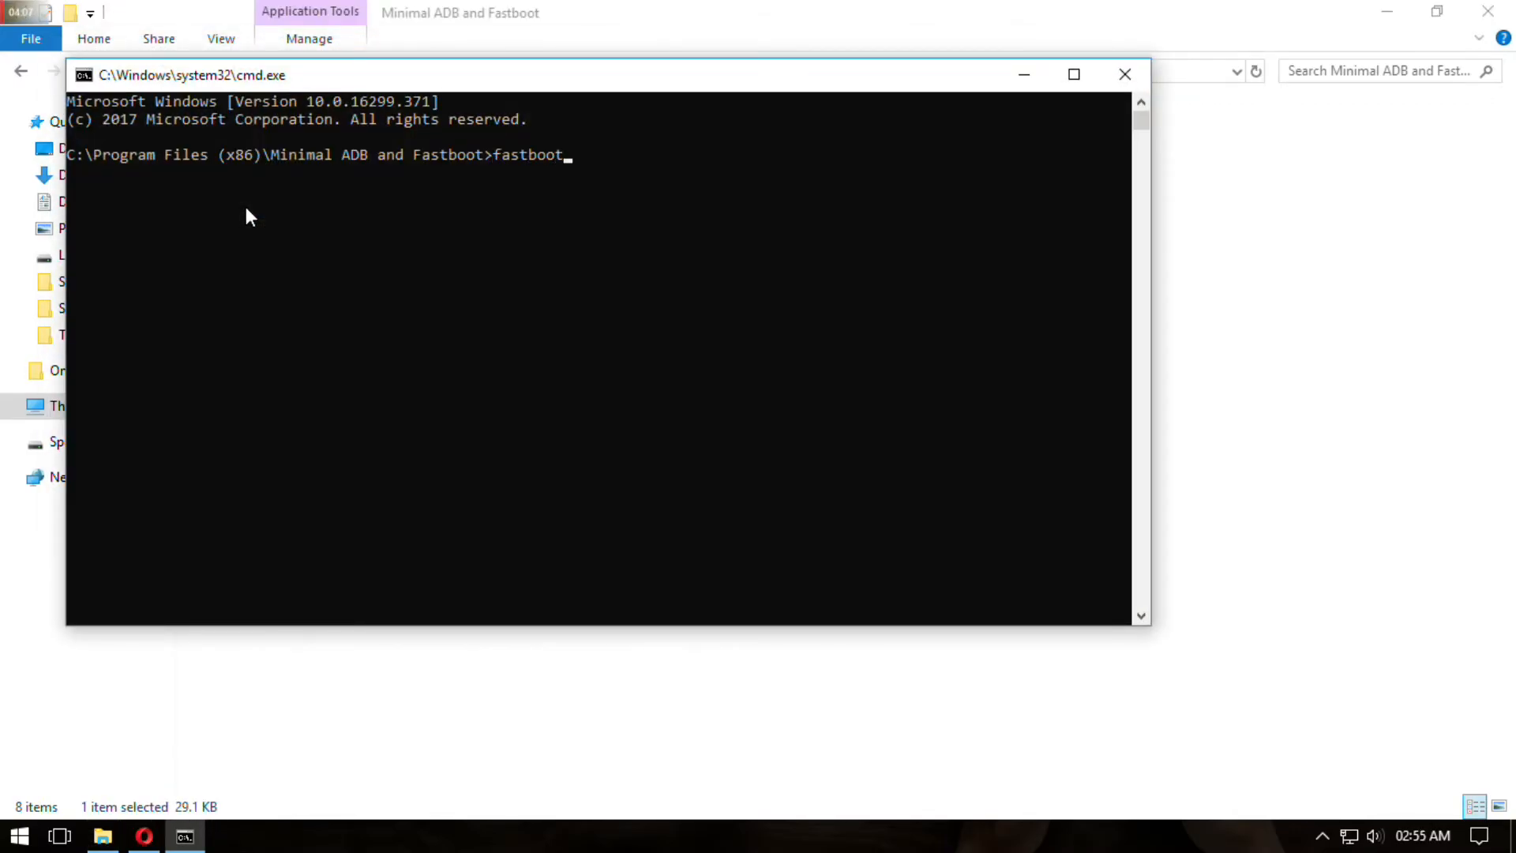
text(flash)
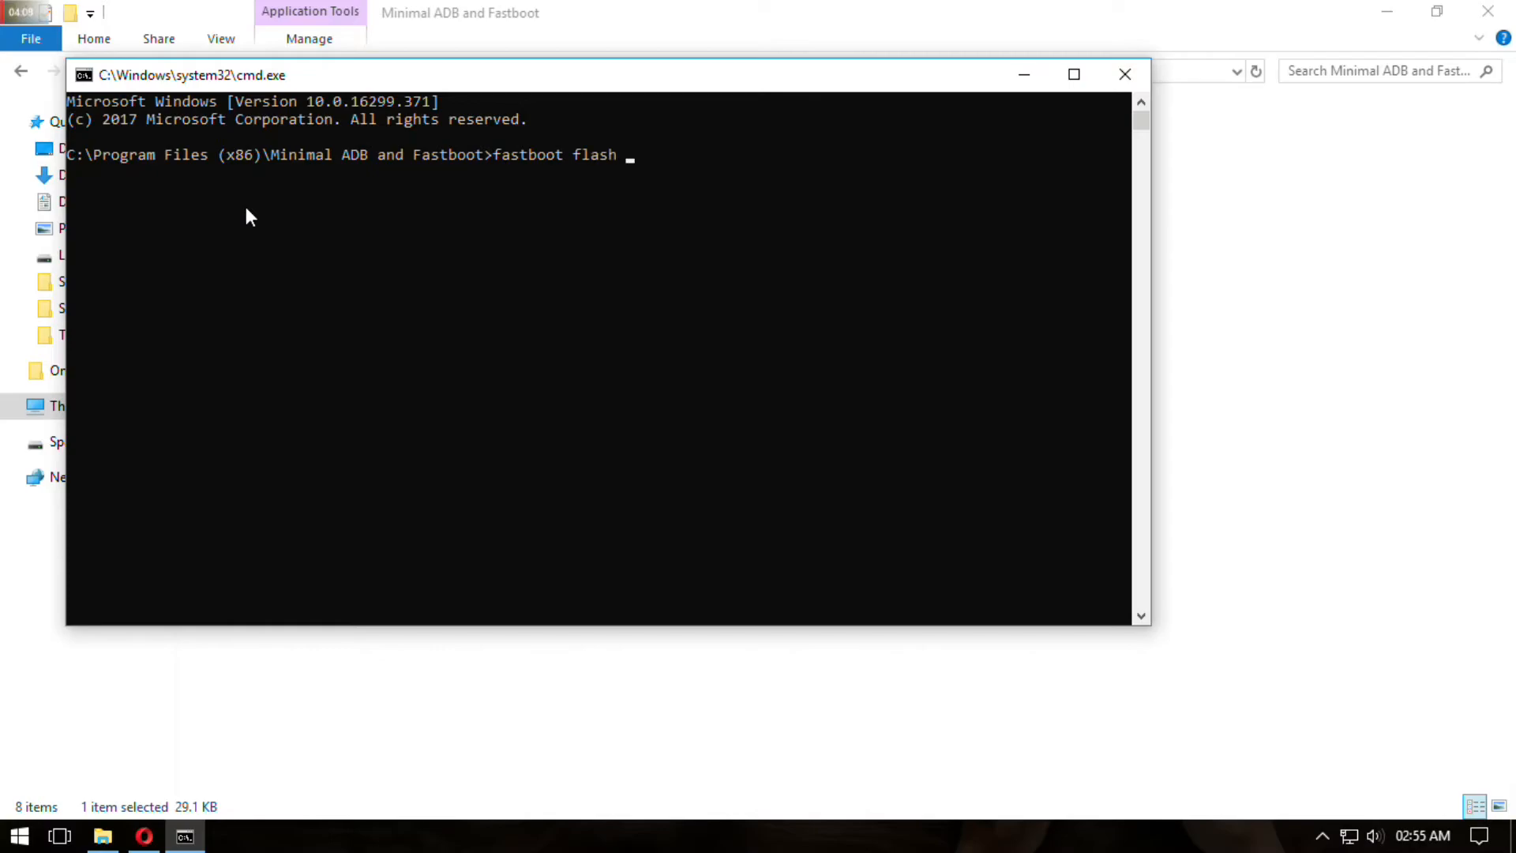
text(recovery)
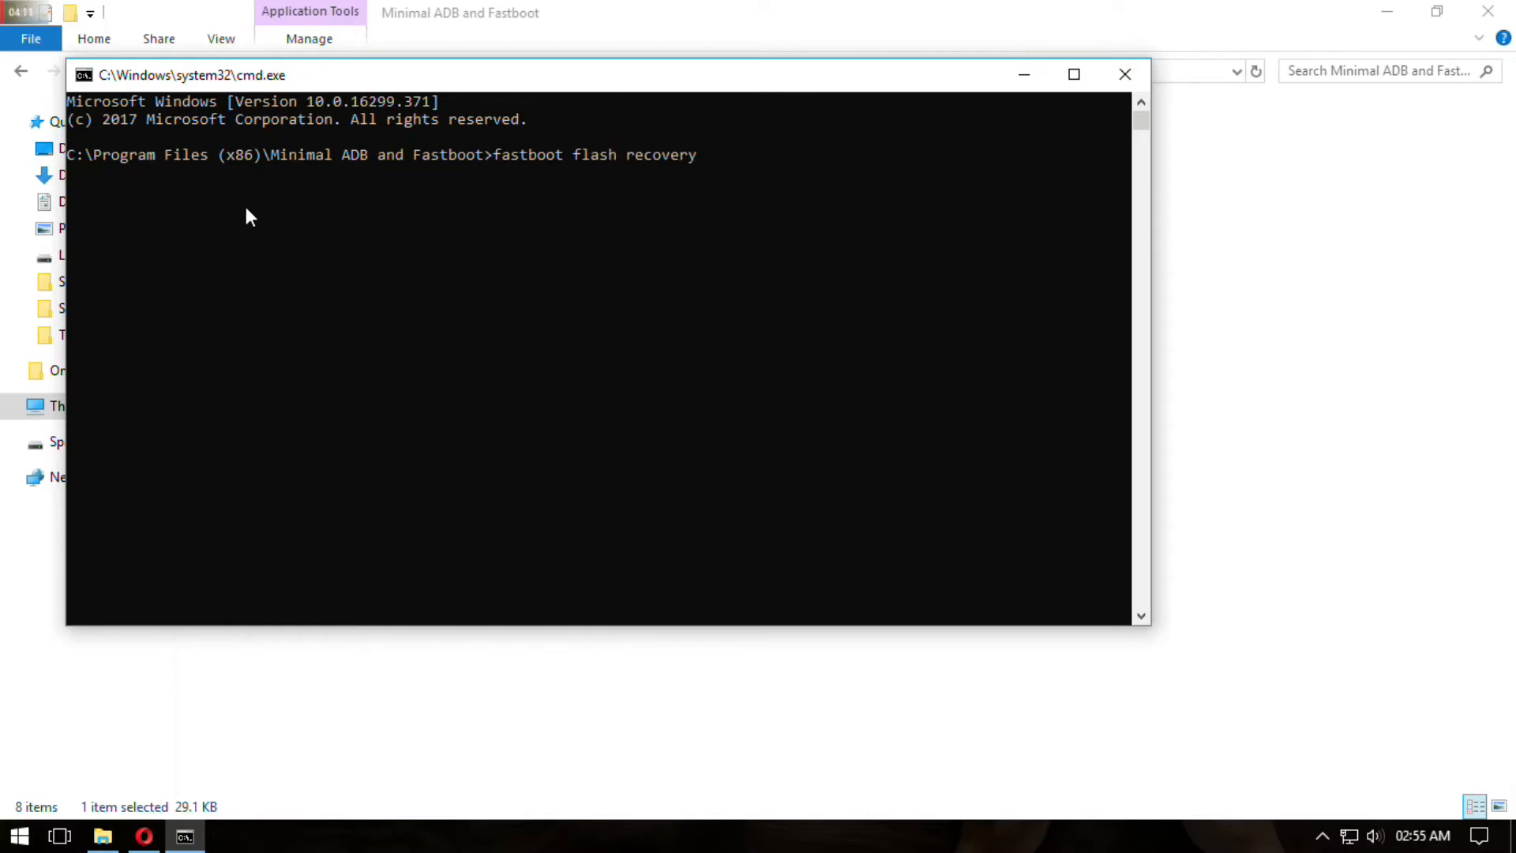
text(vince)
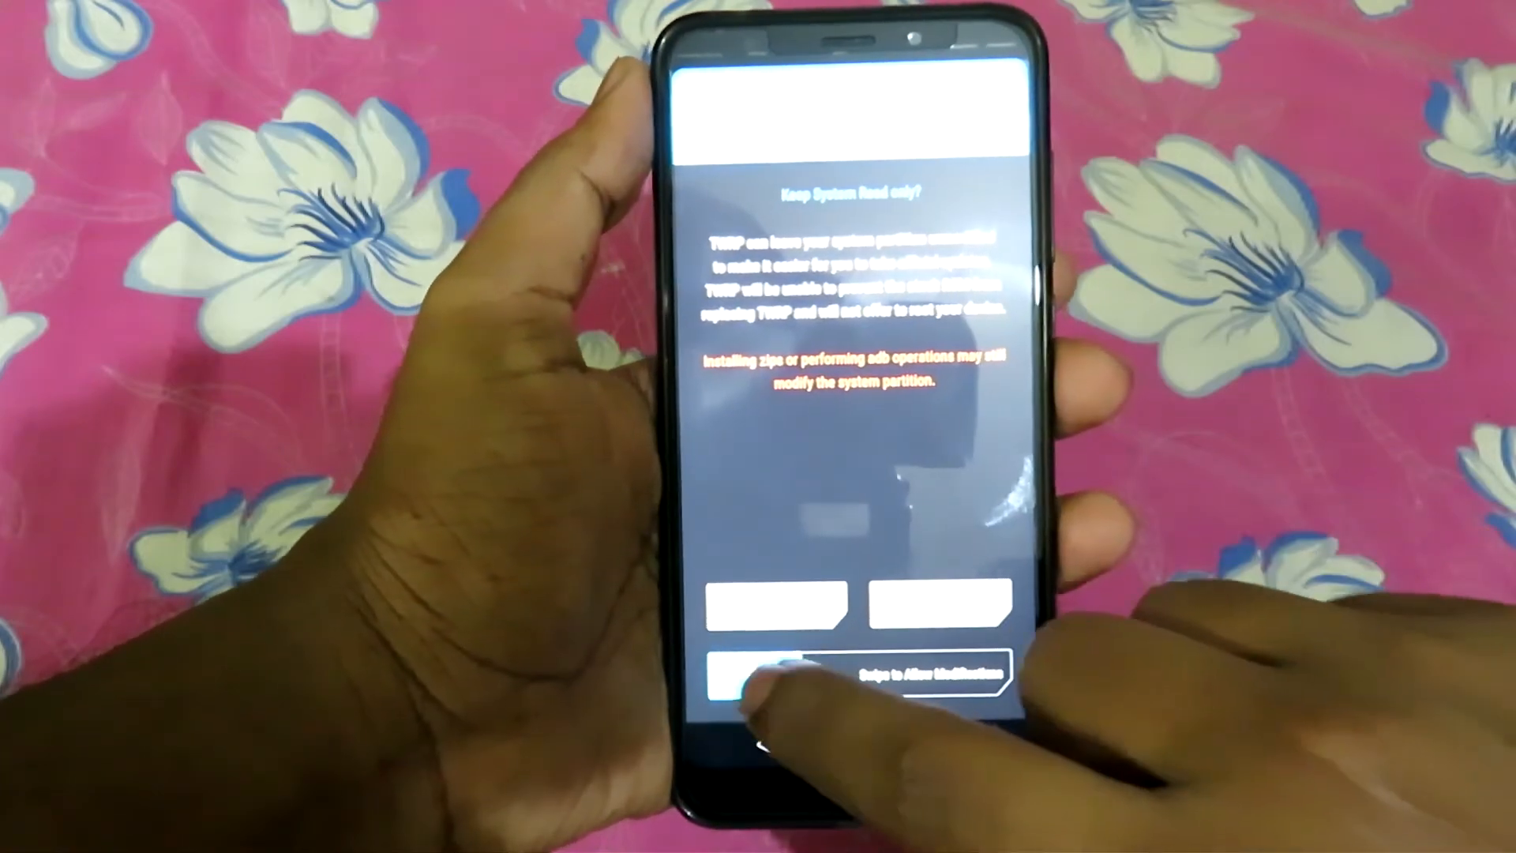
Step: Swipe to Allow Modifications so TWRP reaches its main menu
click(764, 678)
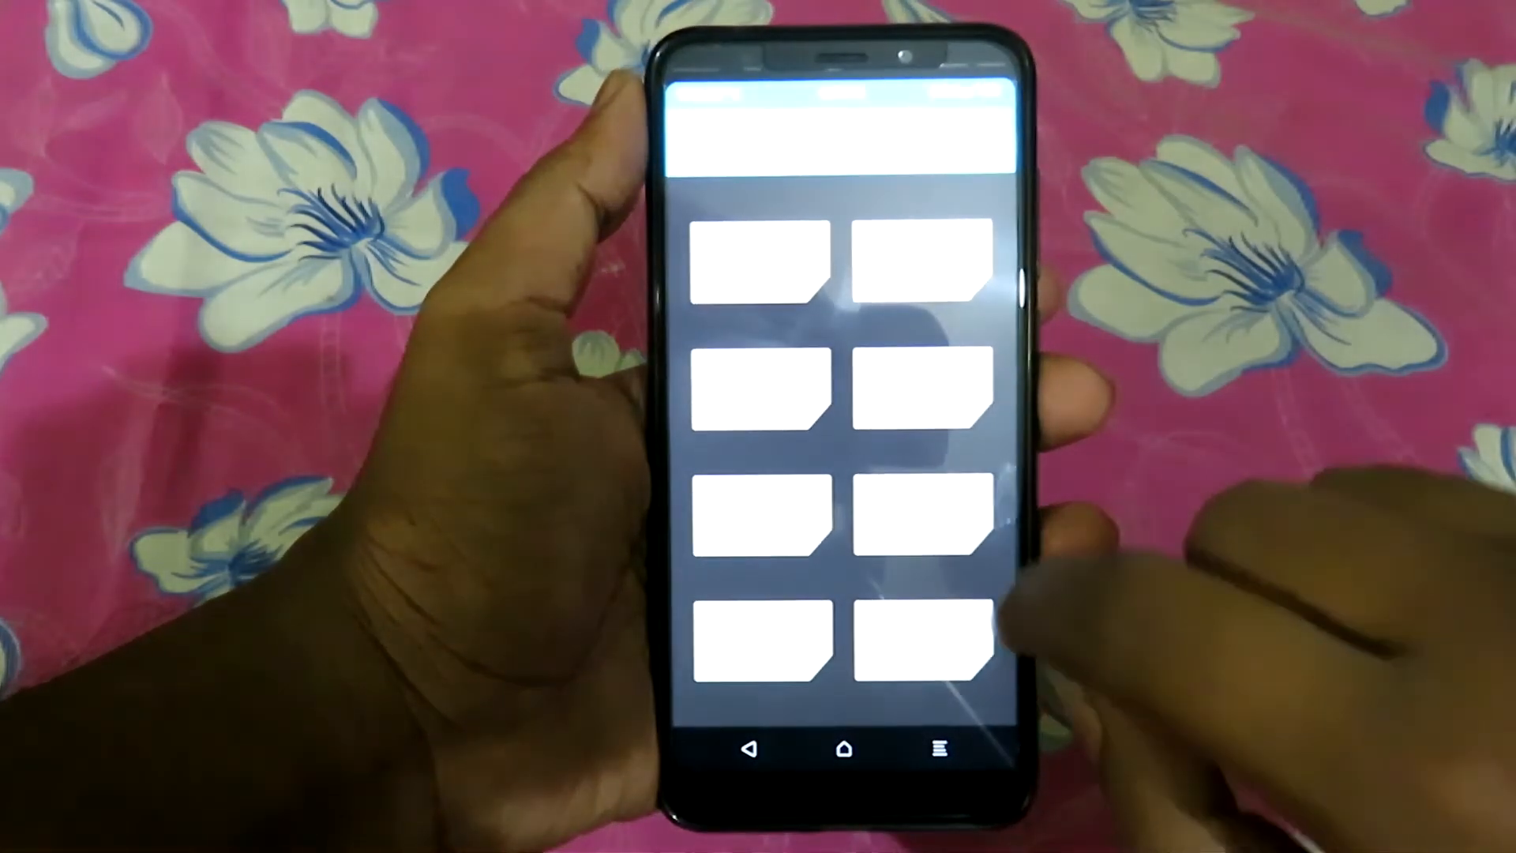